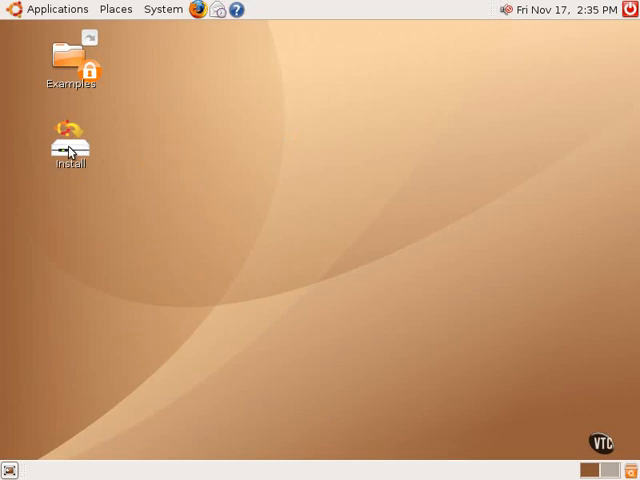
mouse_move(70, 150)
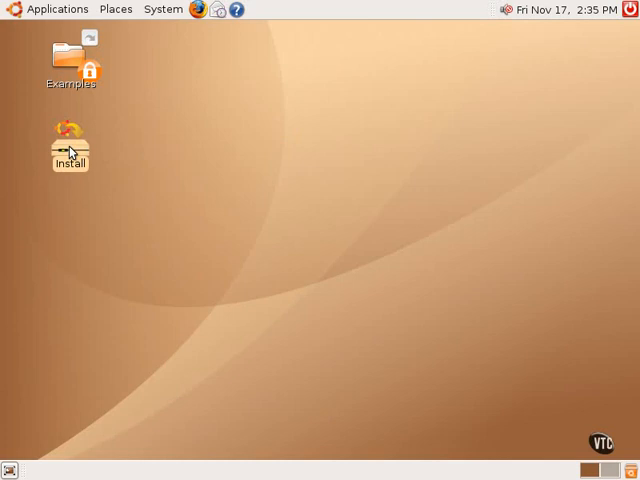
Step: Launch the Ubuntu installer from the desktop, keeping English as the installation language
double_click(70, 140)
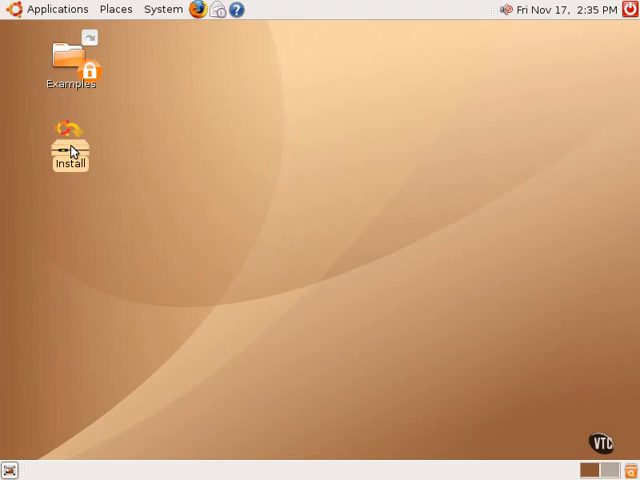
mouse_move(135, 145)
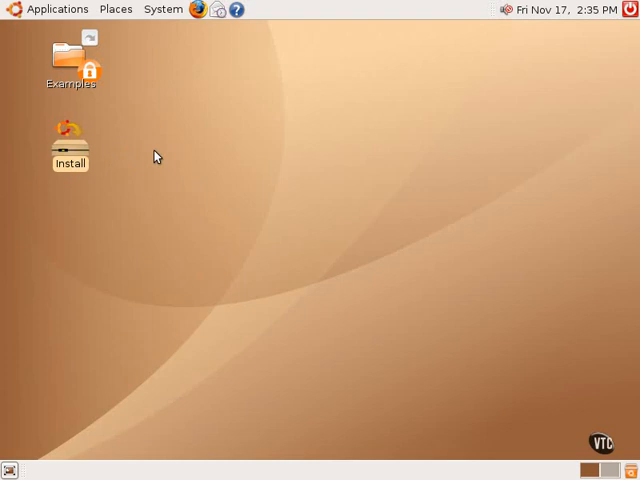
double_click(69, 140)
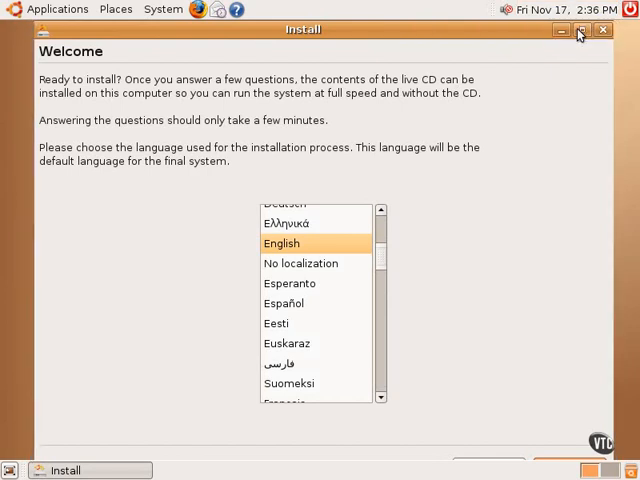
mouse_move(424, 218)
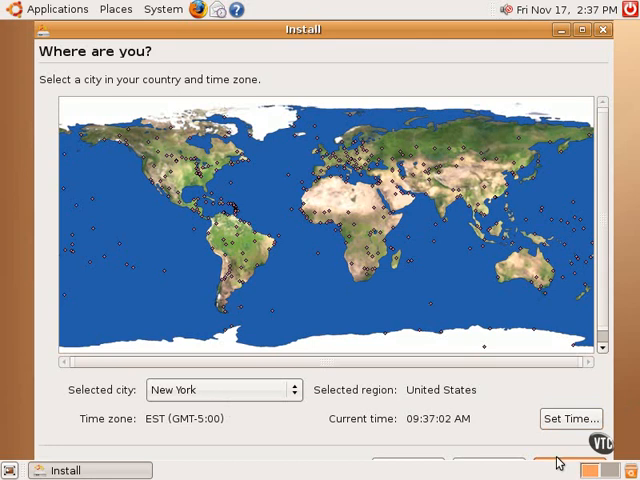
Step: Accept the New York time zone and test the U.S. English keyboard by typing 'test'
left_click(557, 462)
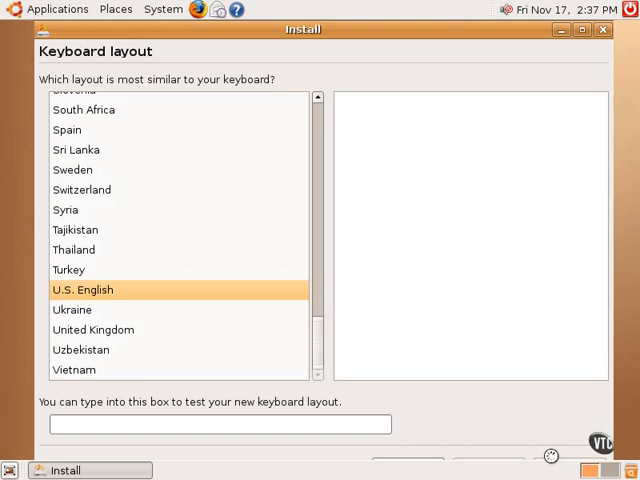
left_click(82, 289)
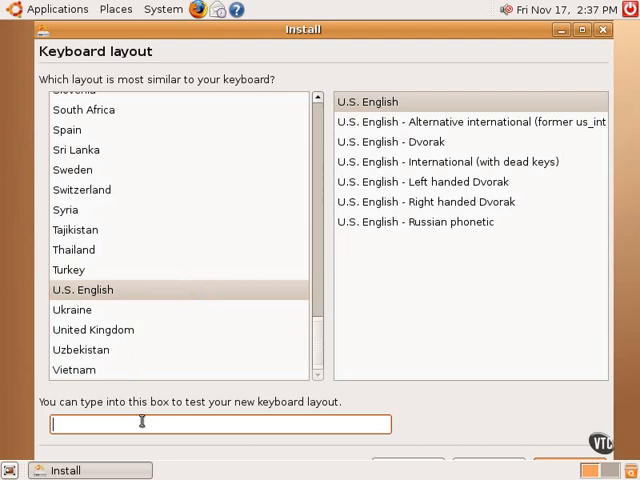
type("test")
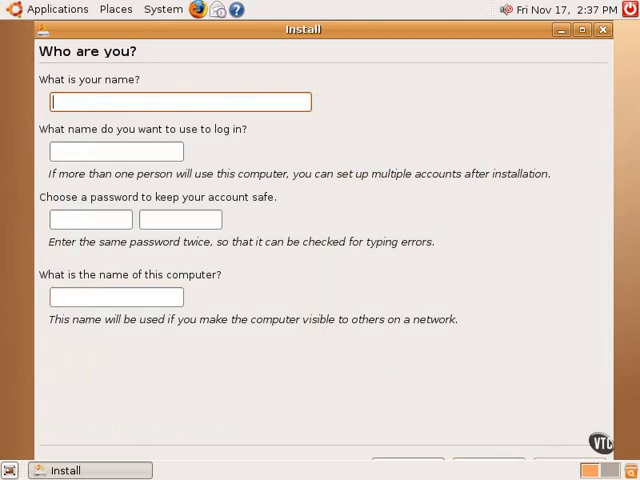
mouse_move(231, 93)
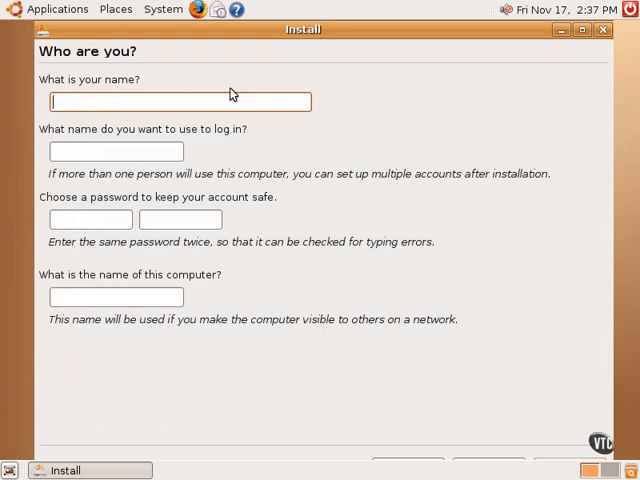
Step: Enter 'Joe User' as the full name and type the password twice
type("Joe User")
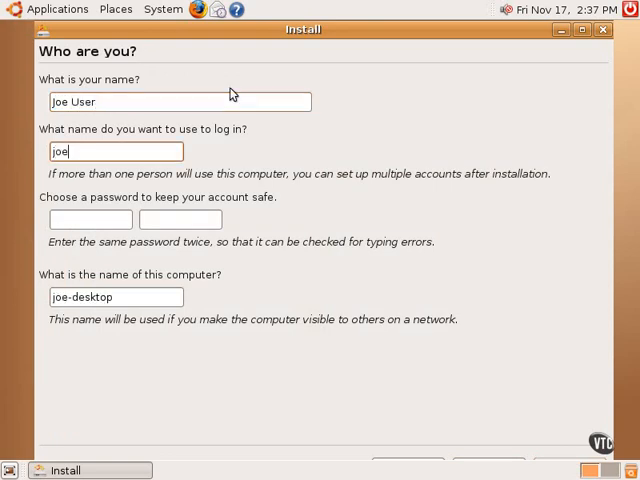
type("****")
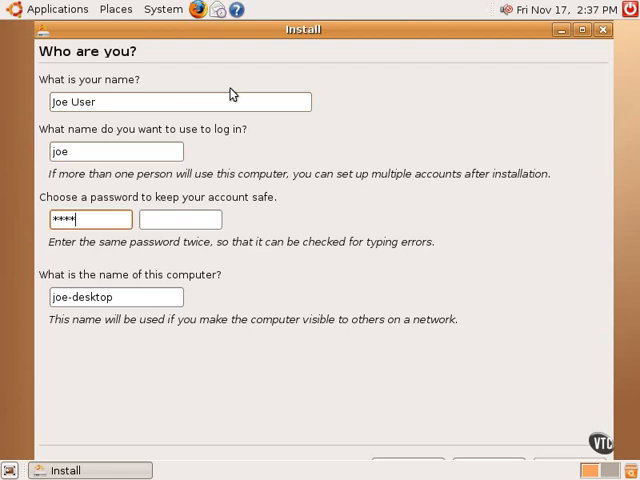
type("**")
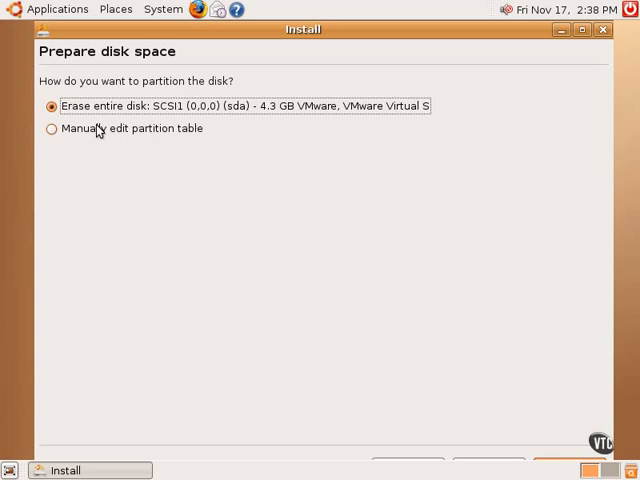
Step: Select 'Manually edit partition table' to reach the 4.00 GiB unallocated disk
left_click(52, 128)
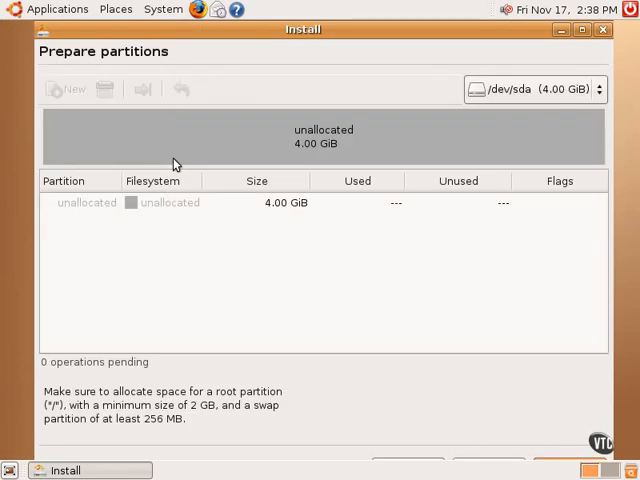
mouse_move(270, 152)
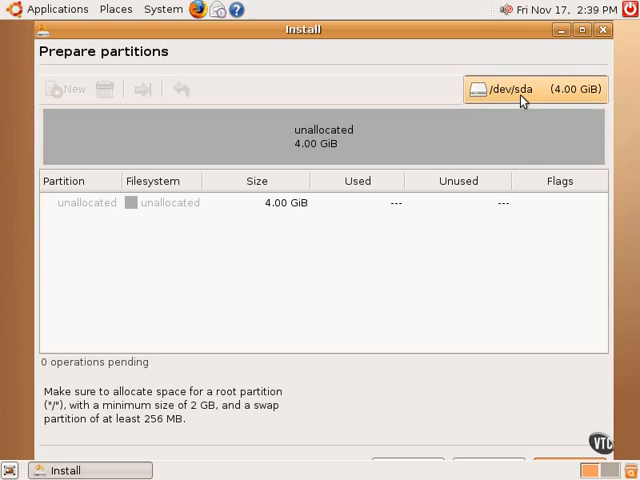
mouse_move(533, 98)
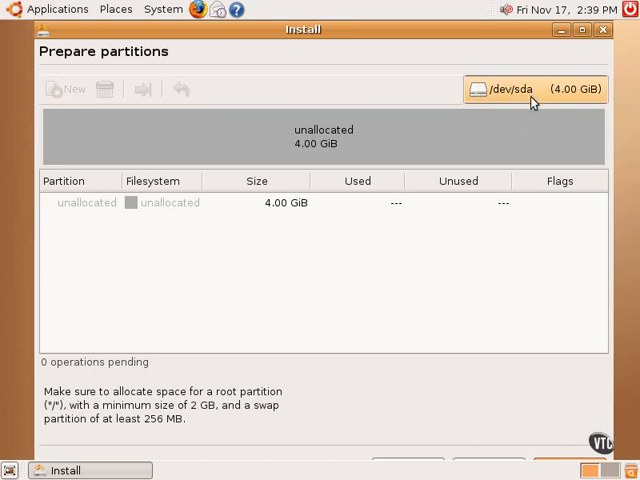
mouse_move(435, 126)
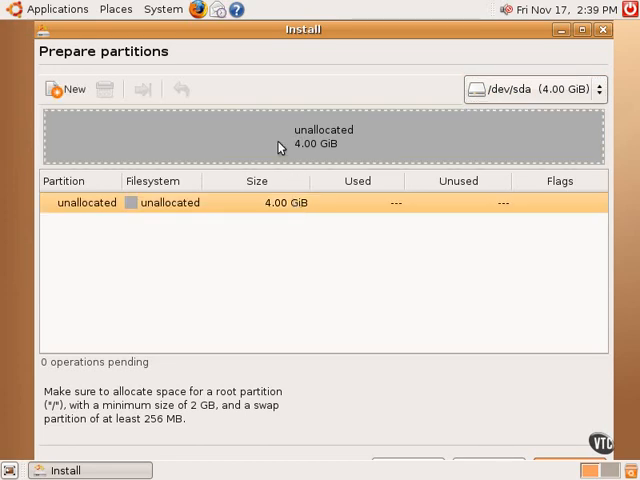
mouse_move(294, 215)
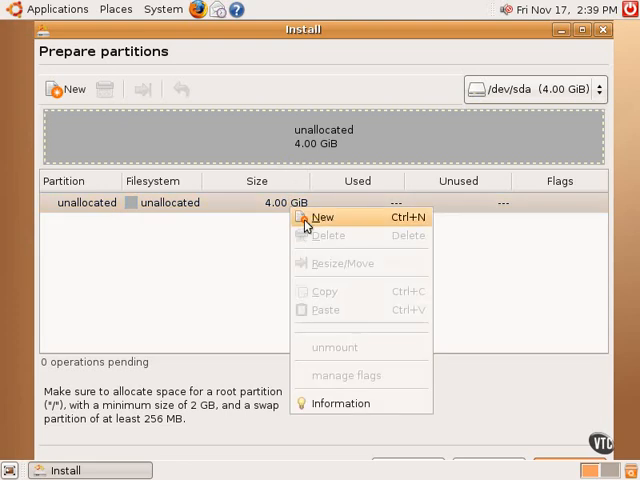
Step: Create a new partition in the 4.00 GiB unallocated space
left_click(322, 217)
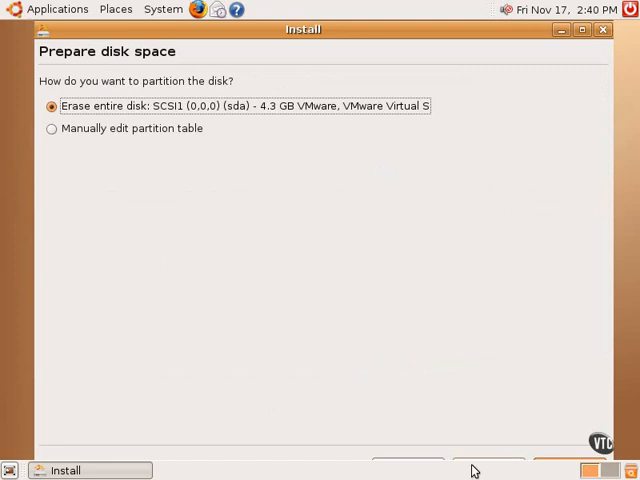
mouse_move(265, 214)
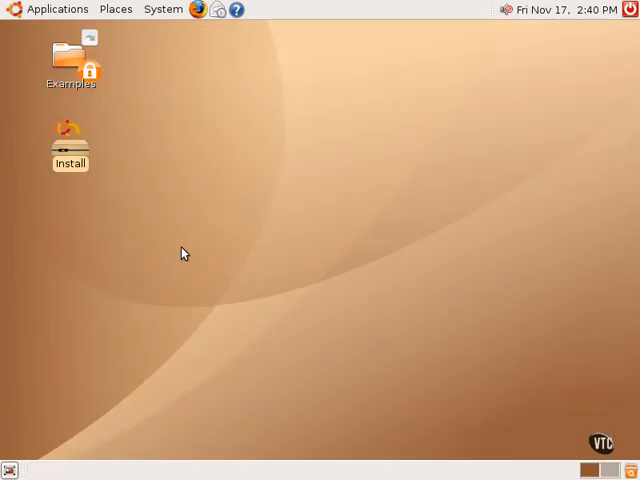
Step: Let the Installing system window run, reaching 15% while detecting file systems
double_click(70, 135)
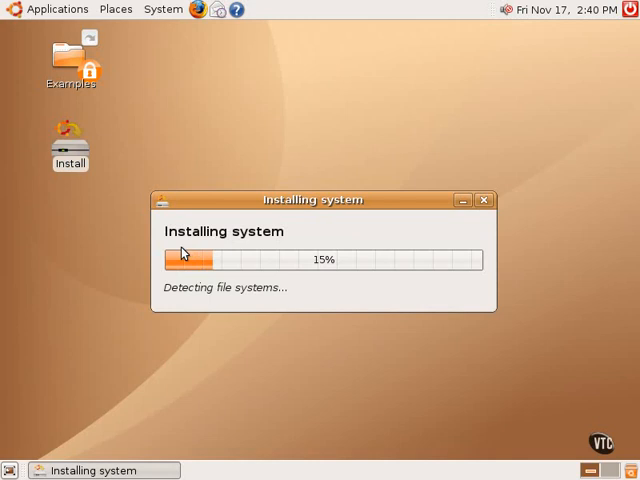
mouse_move(276, 223)
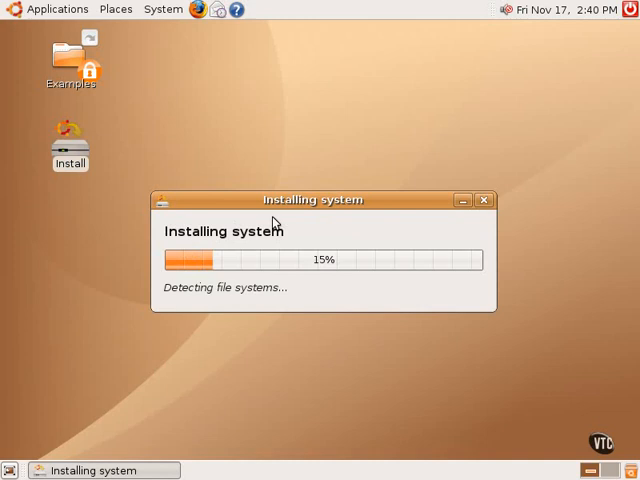
mouse_move(285, 194)
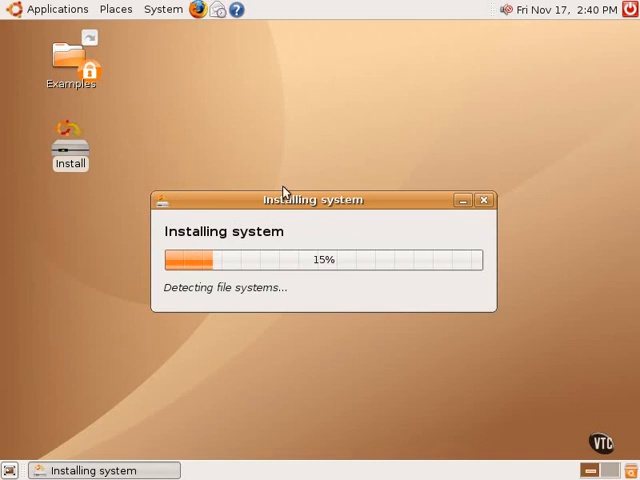
mouse_move(180, 33)
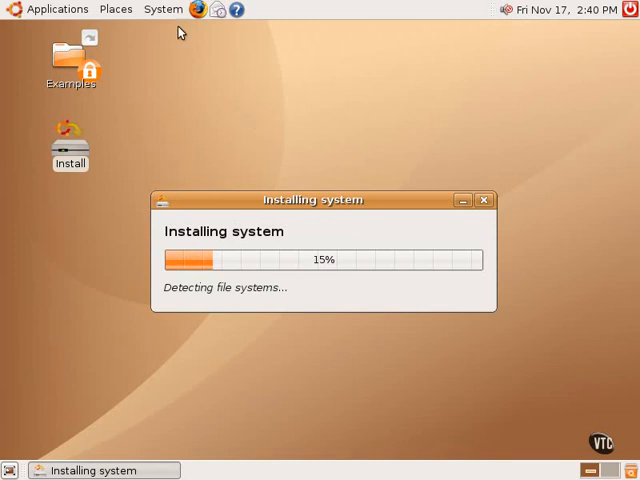